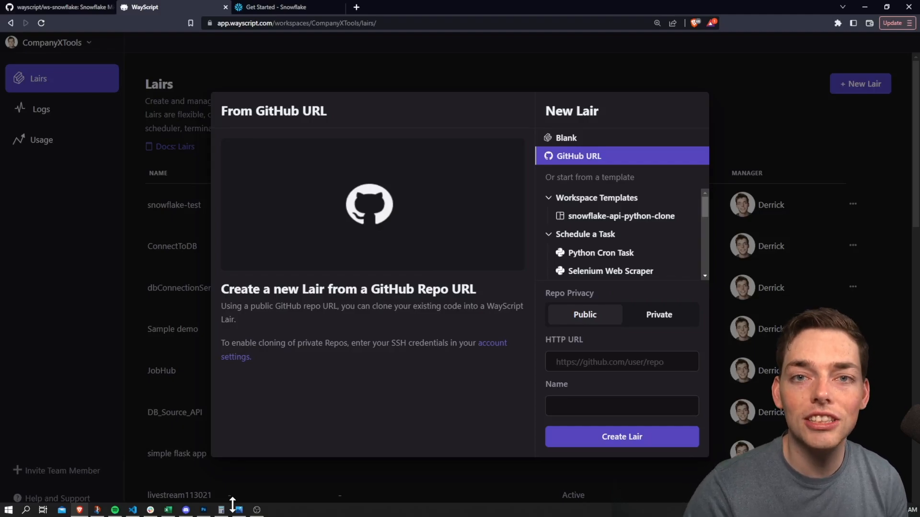
Try pasting the repository address into the new lair form's HTTP URL field.
click(622, 361)
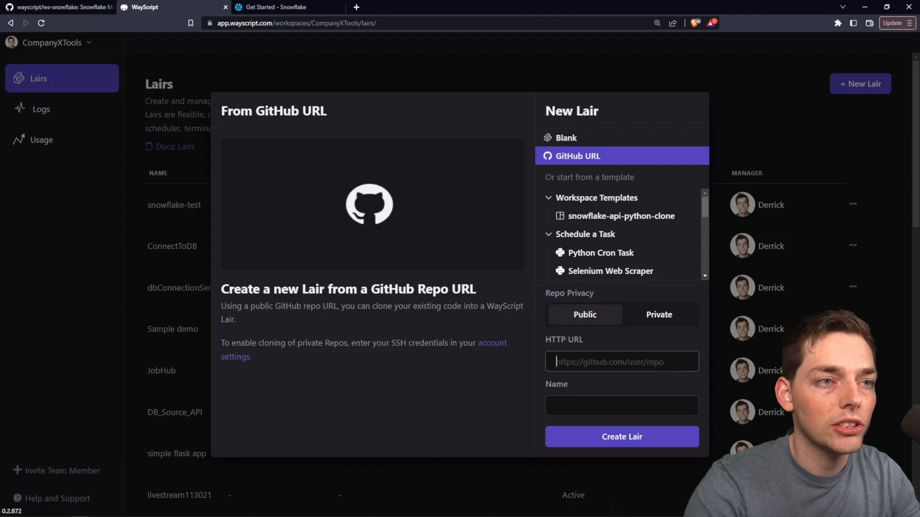
right_click(621, 361)
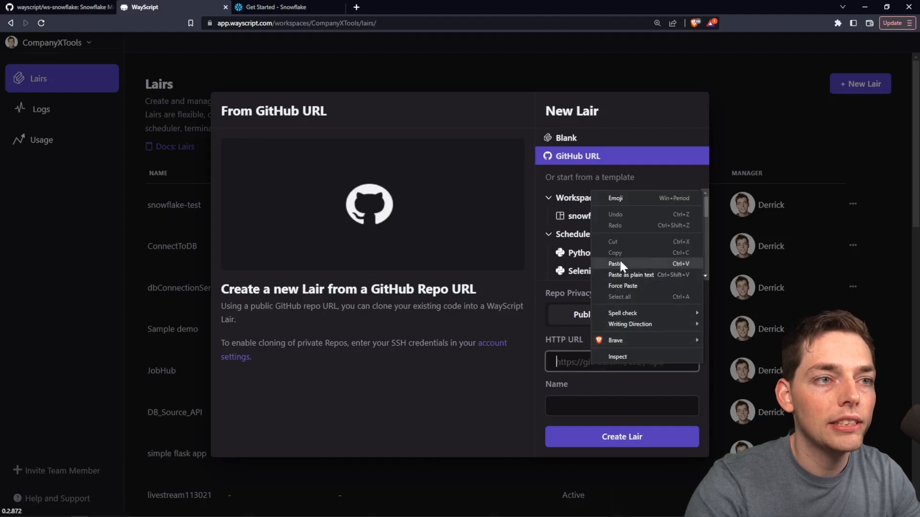
click(615, 263)
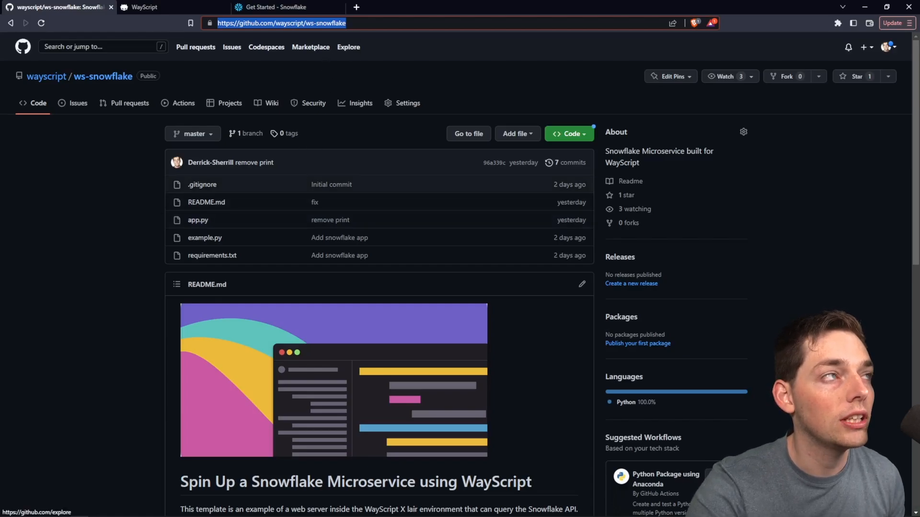
Copy the ws-snowflake repository URL from GitHub and return to the lair form.
click(144, 7)
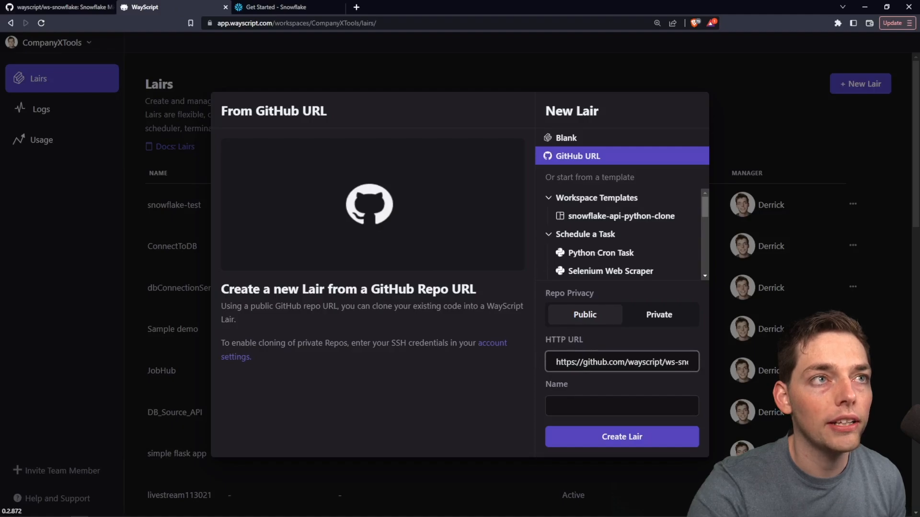
click(622, 437)
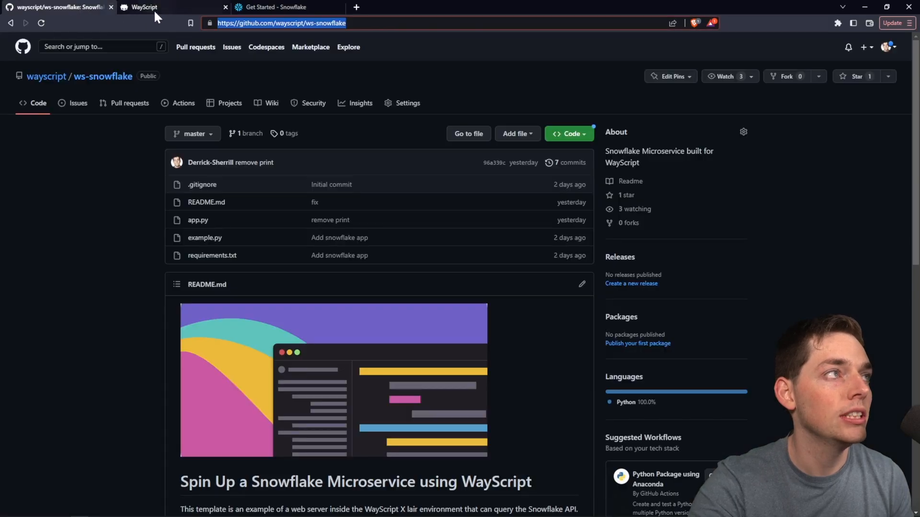
click(146, 7)
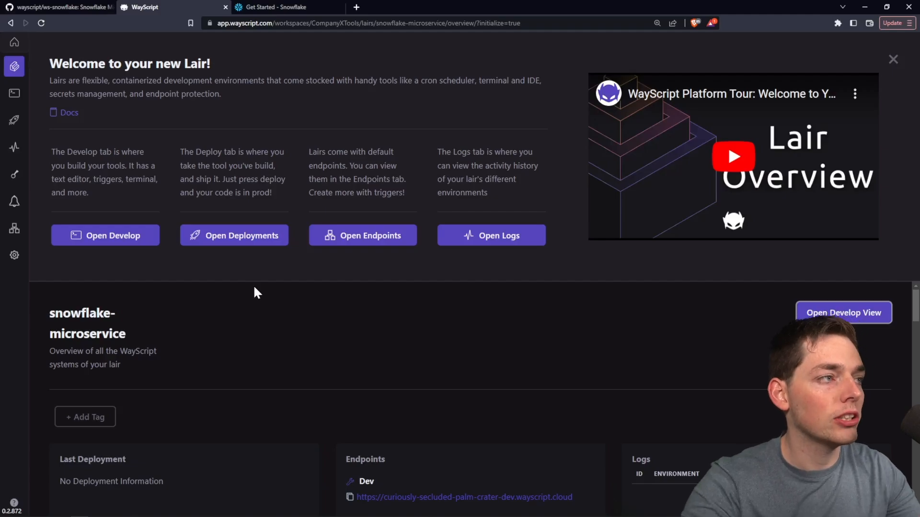
mouse_move(149, 254)
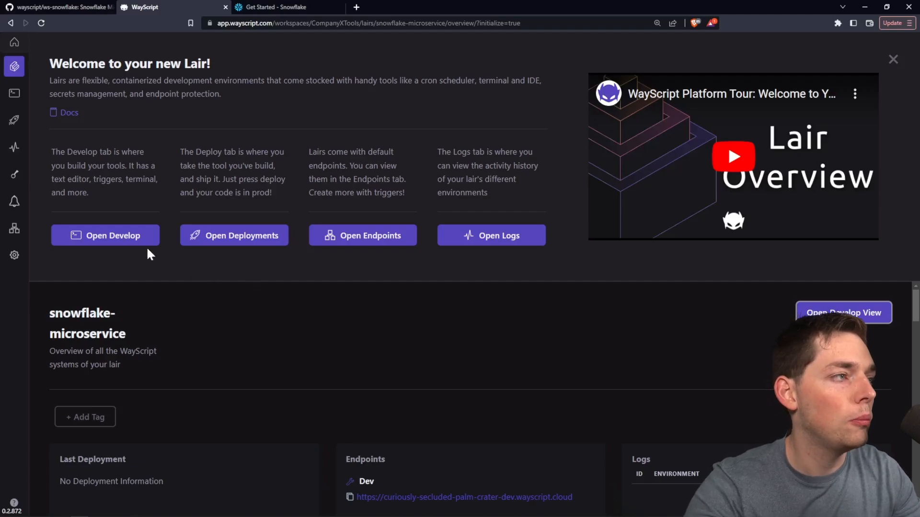
Open the snowflake-microservice lair's Develop workspace from the overview.
click(105, 236)
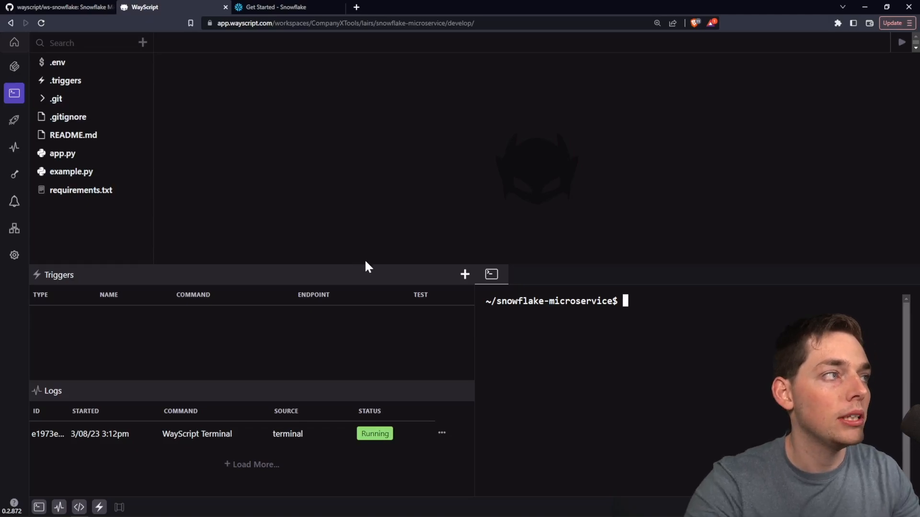
mouse_move(146, 43)
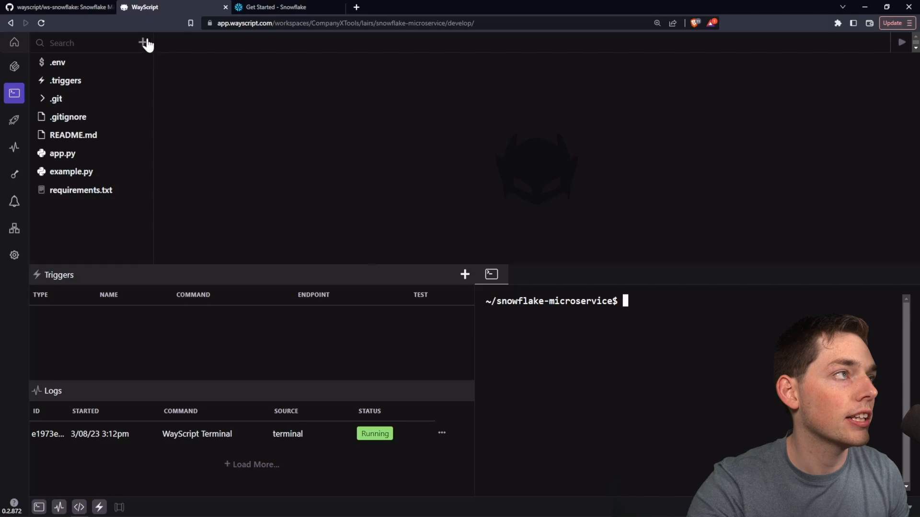
Add a .secrets file to the lair and open its Secret Variables page.
click(142, 42)
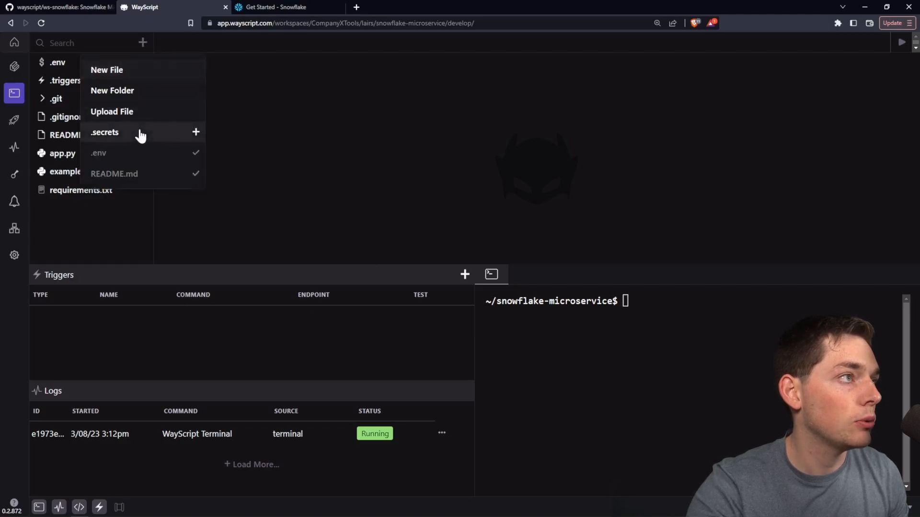
click(104, 132)
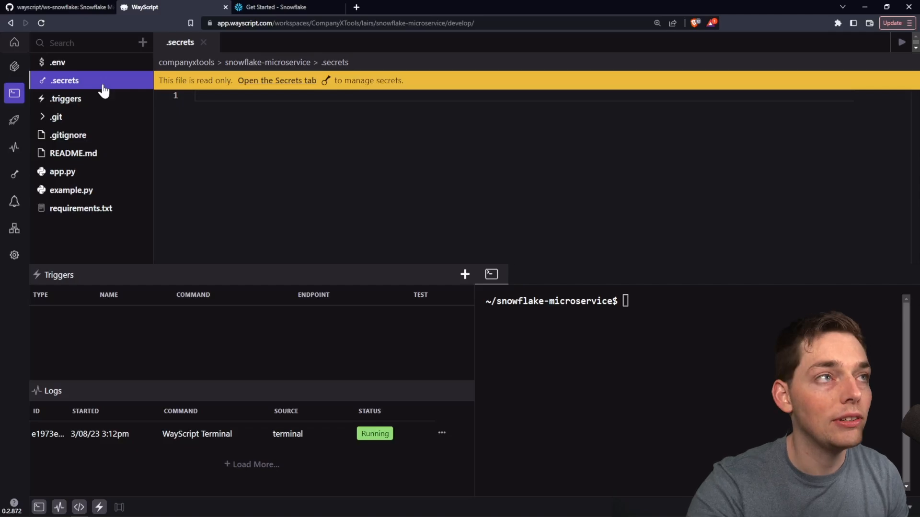
mouse_move(296, 83)
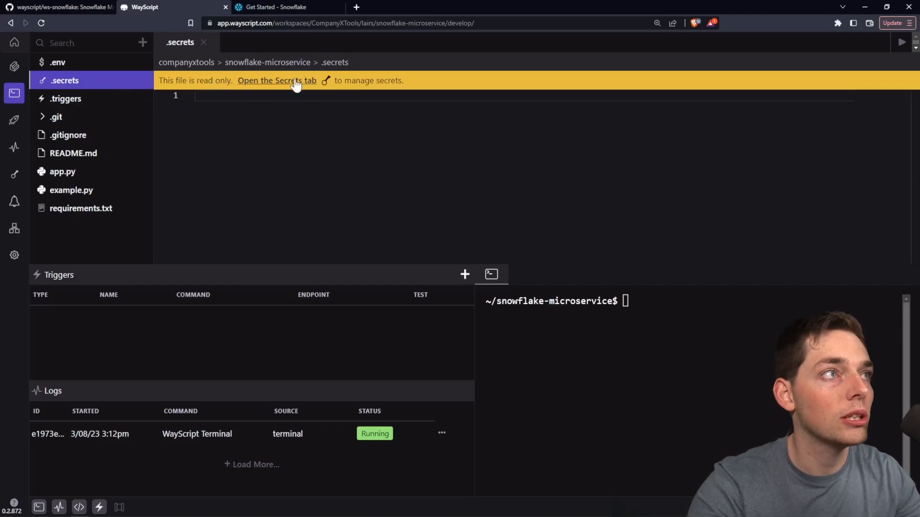
click(276, 81)
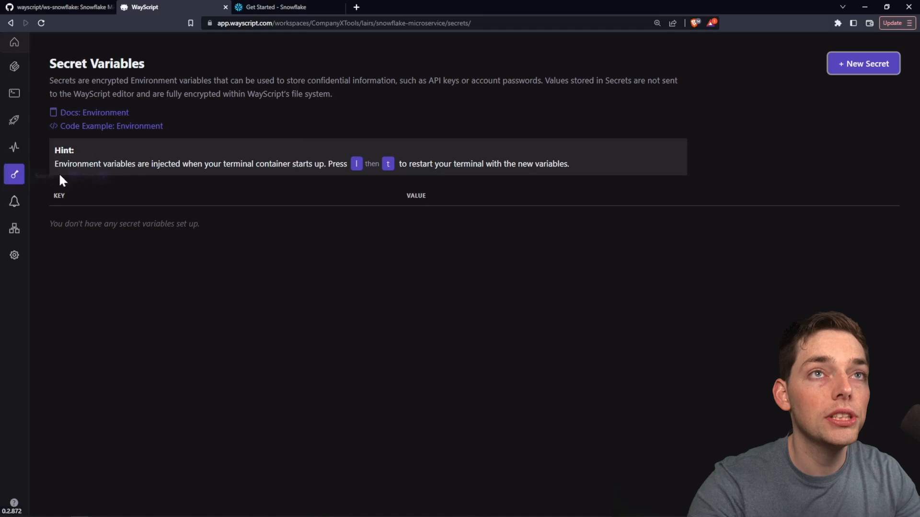
Start a new secret and review app.py's os.environ Snowflake credential keys on GitHub.
click(58, 8)
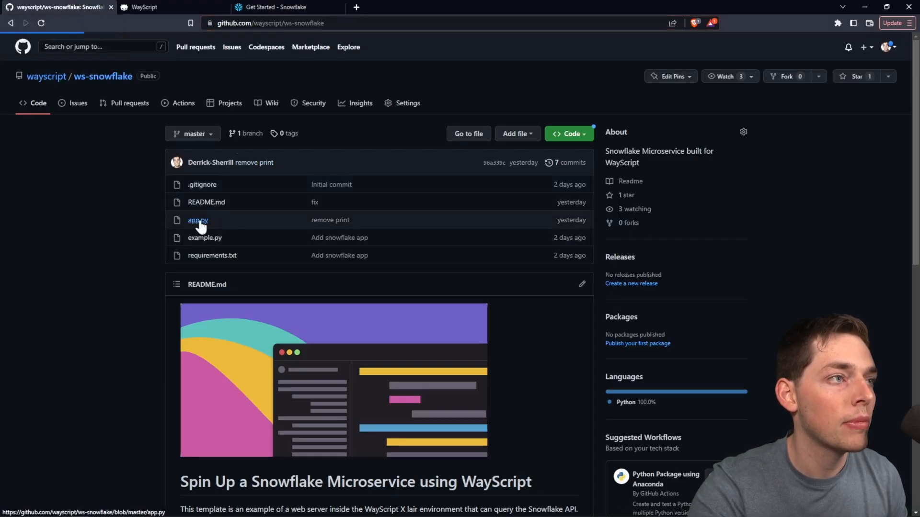
click(198, 220)
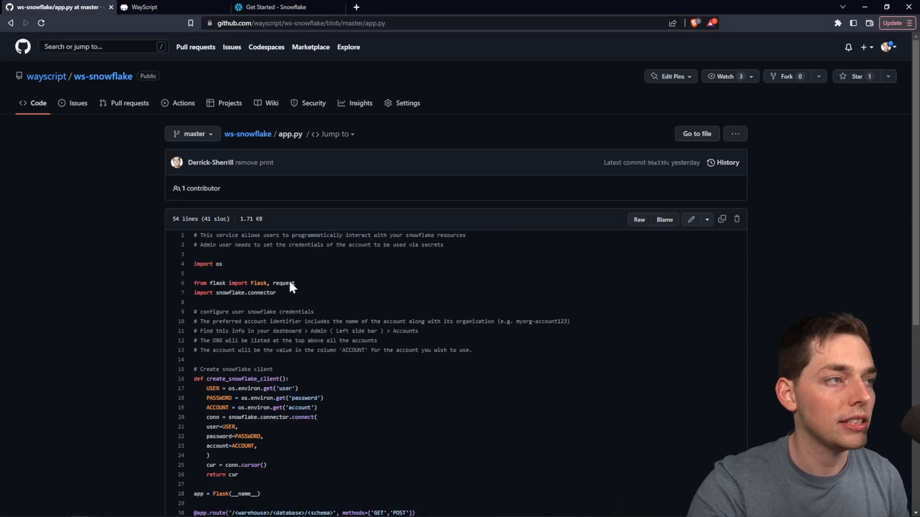
scroll(down, 3)
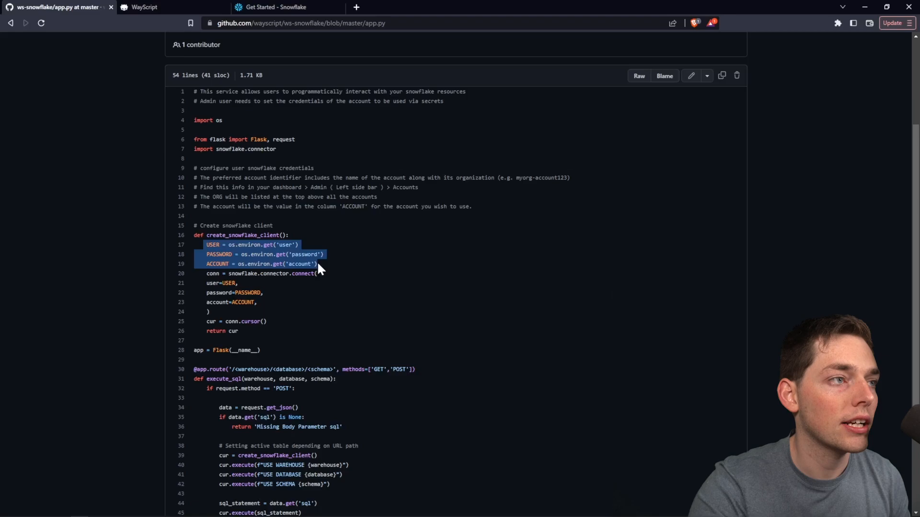
click(145, 7)
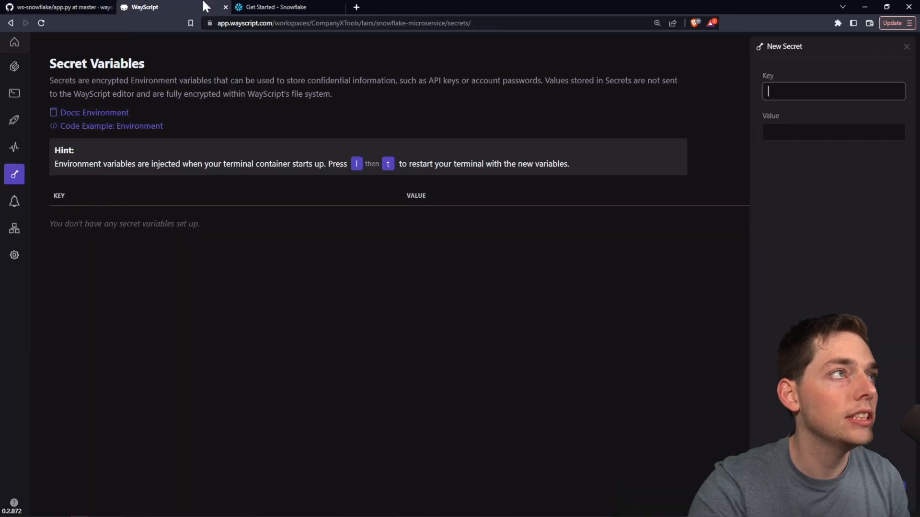
click(276, 7)
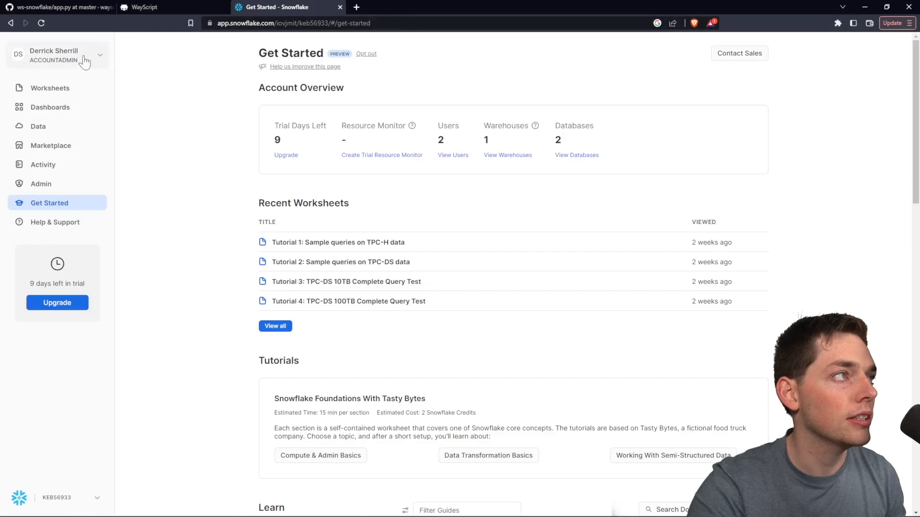
Open the Snowflake account Profile and select the Username value.
click(57, 55)
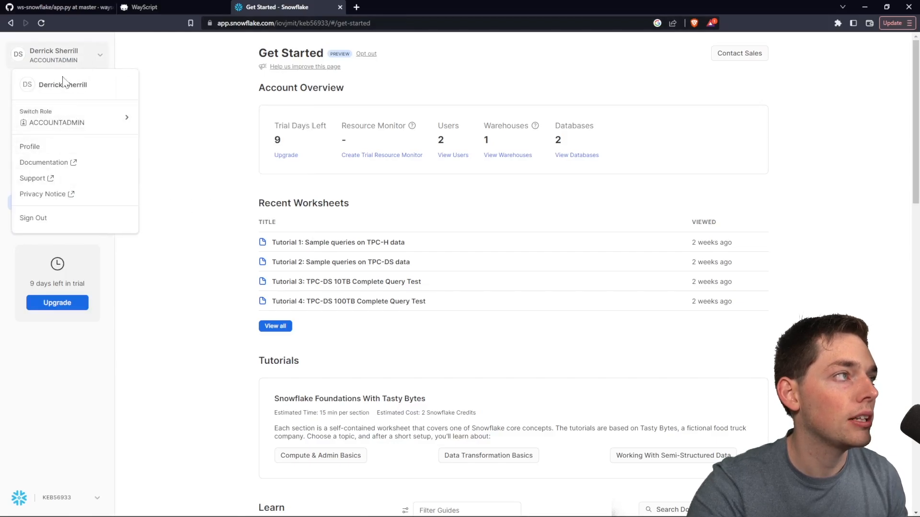
click(29, 146)
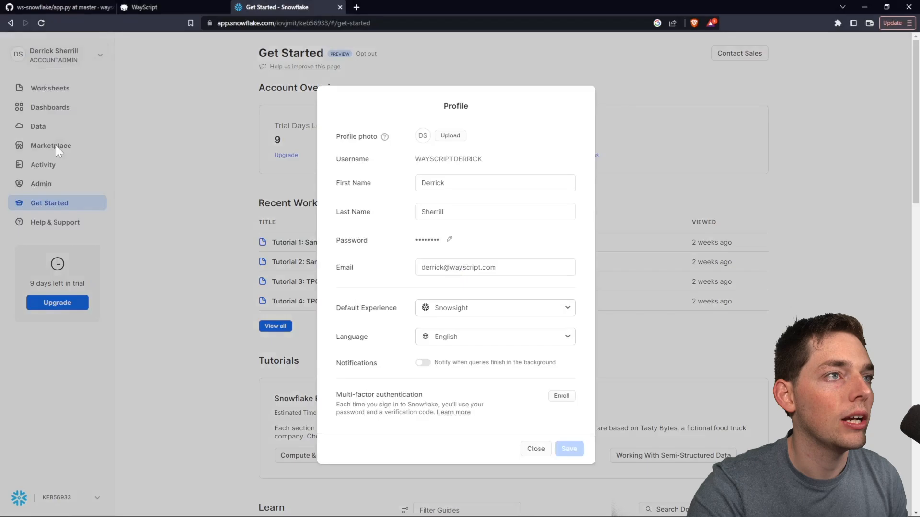
double_click(463, 159)
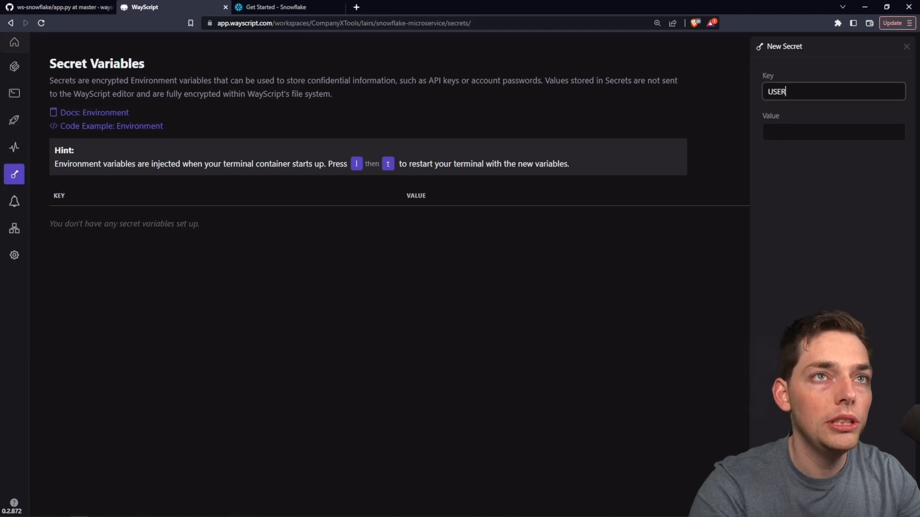
Paste the Snowflake username as the USER secret's value and save it.
right_click(833, 131)
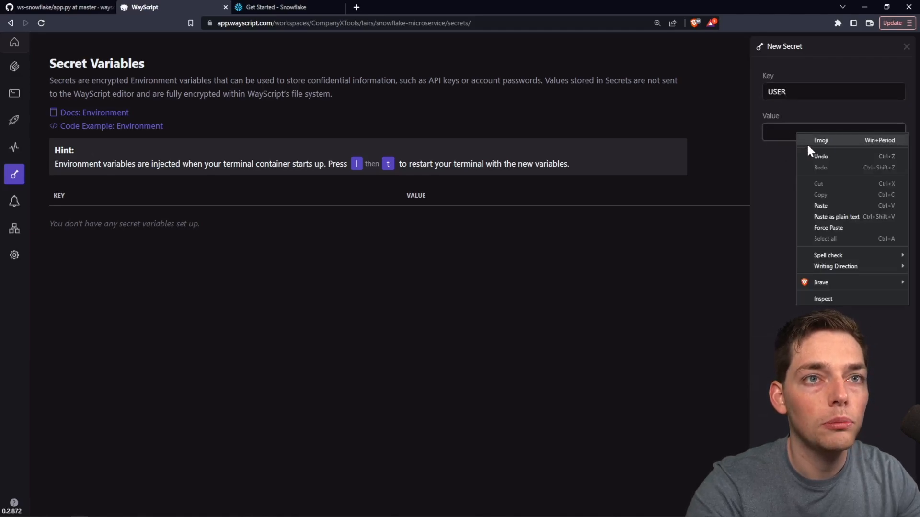
click(821, 206)
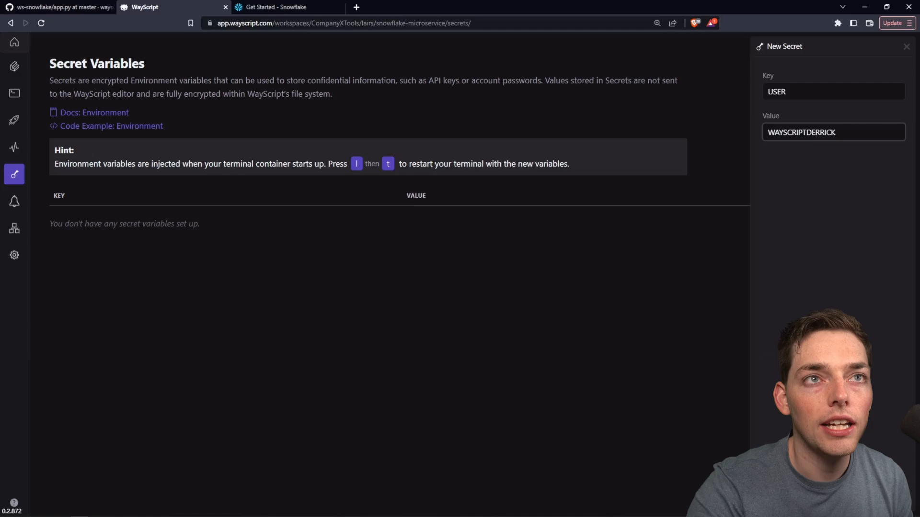
click(14, 93)
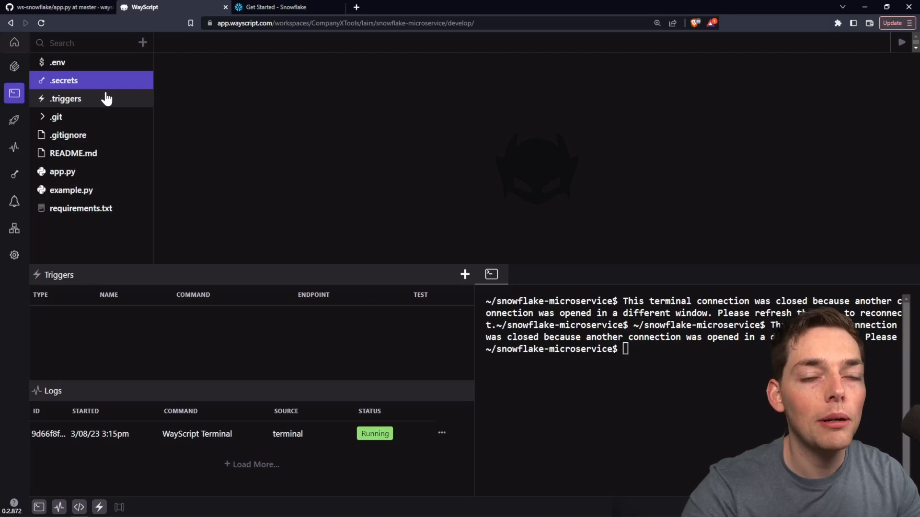
mouse_move(342, 189)
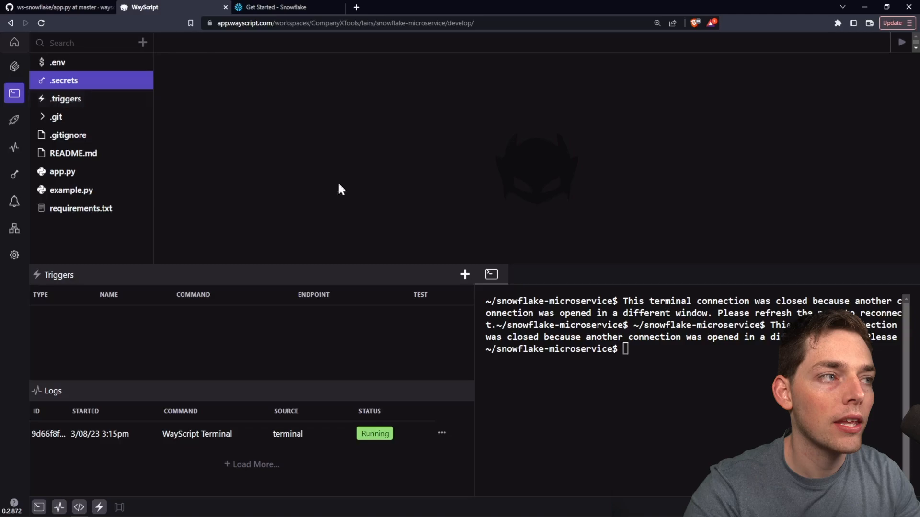
mouse_move(99, 506)
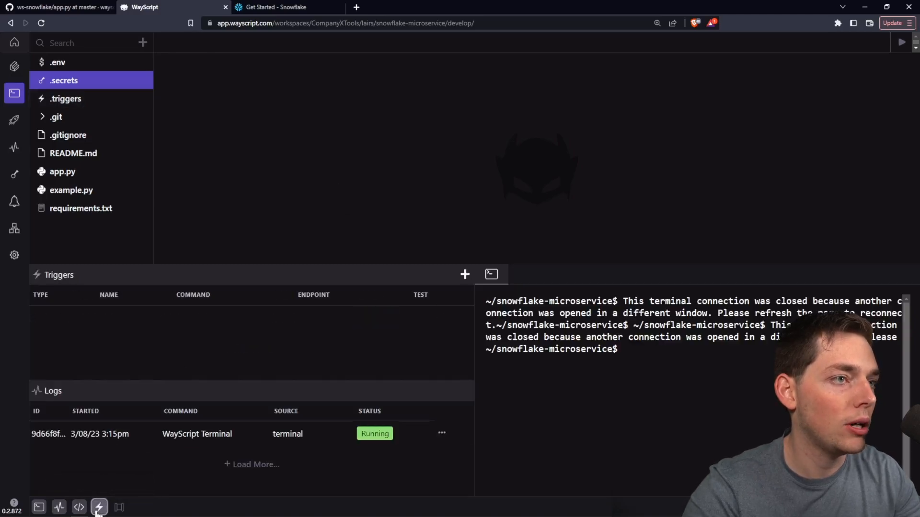
Add a deploy trigger running 'flask run --port 8080 --host 0.0.0.0'.
click(465, 274)
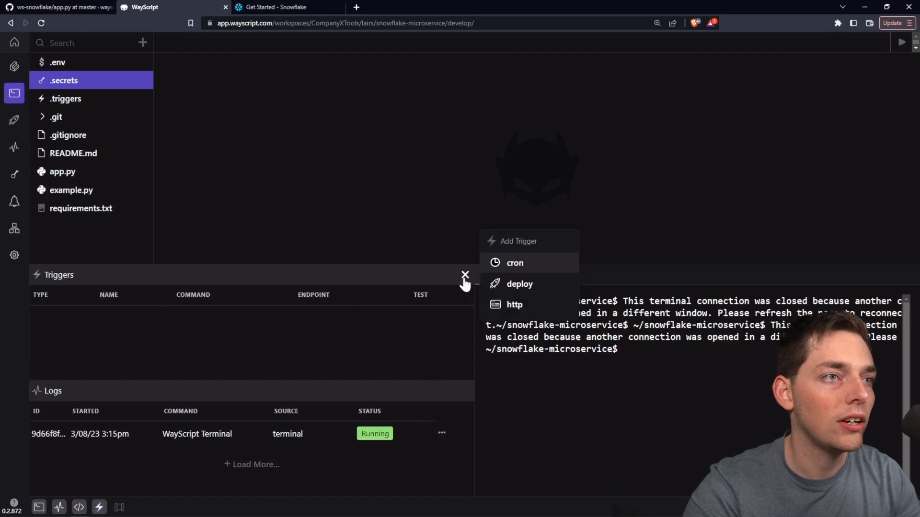
mouse_move(493, 291)
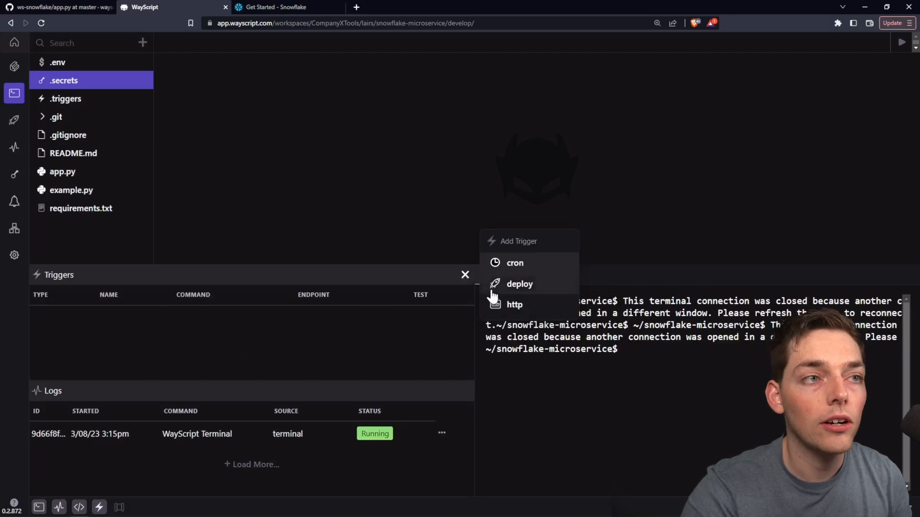
mouse_move(520, 284)
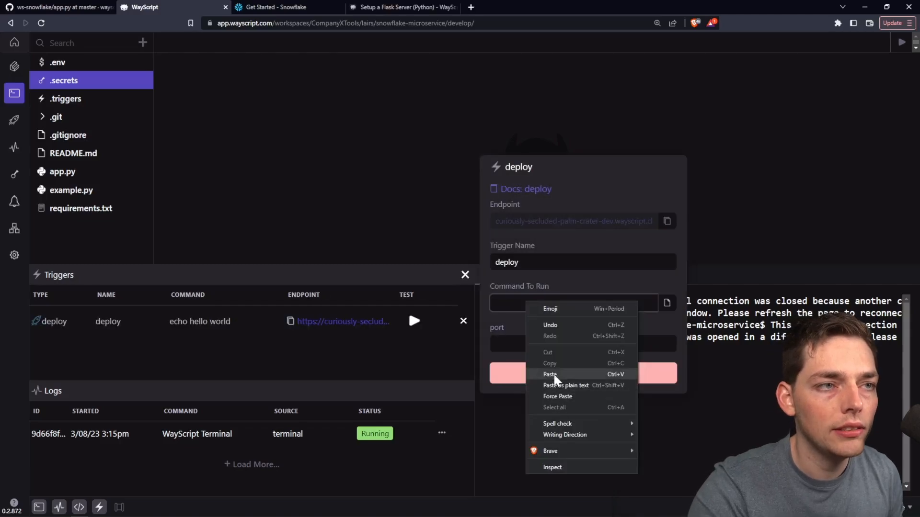
click(550, 374)
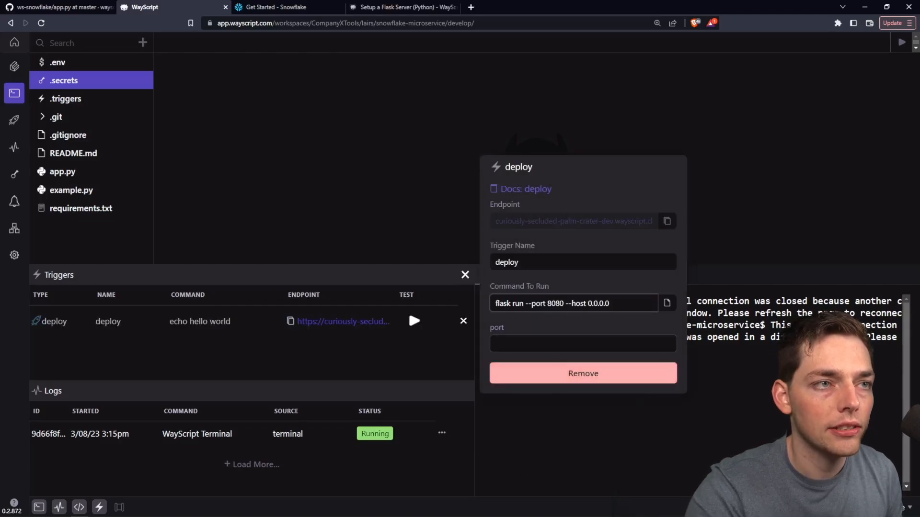
click(582, 344)
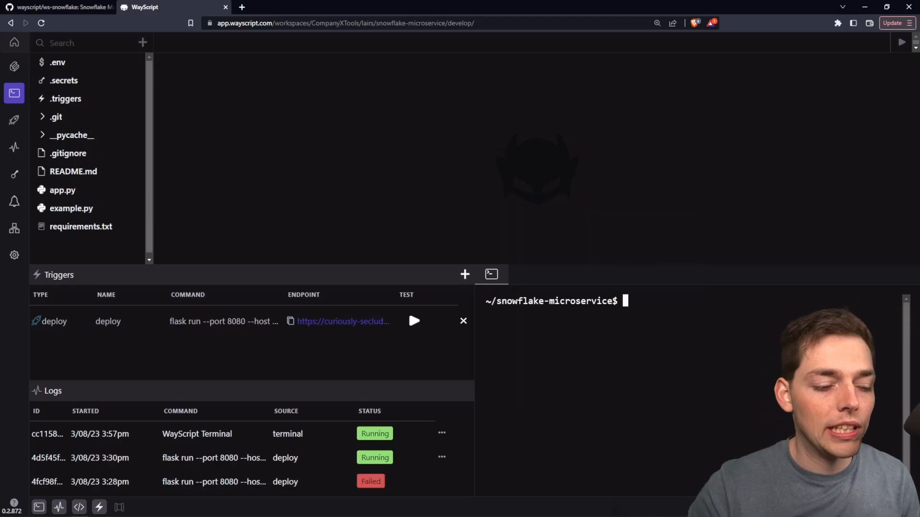
Run 'pip install -r requirements.txt' in the lair terminal.
text(pip inst)
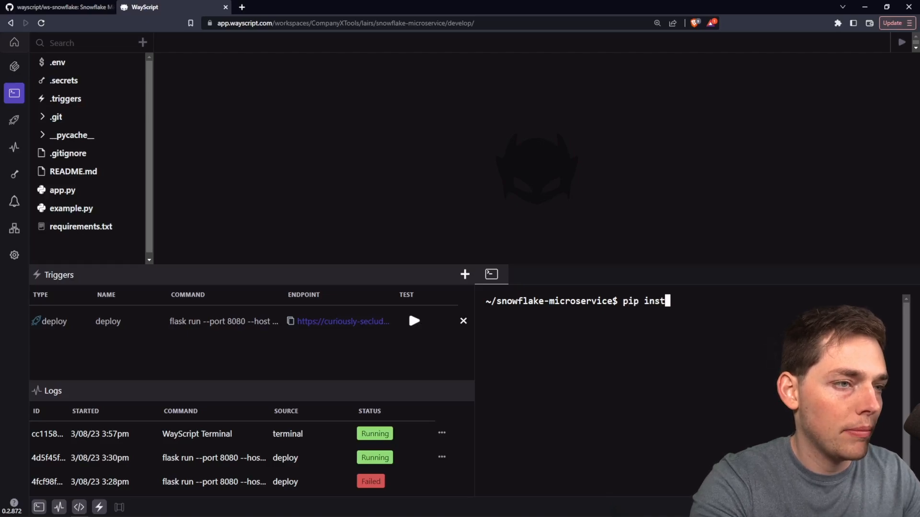
text(all -r re)
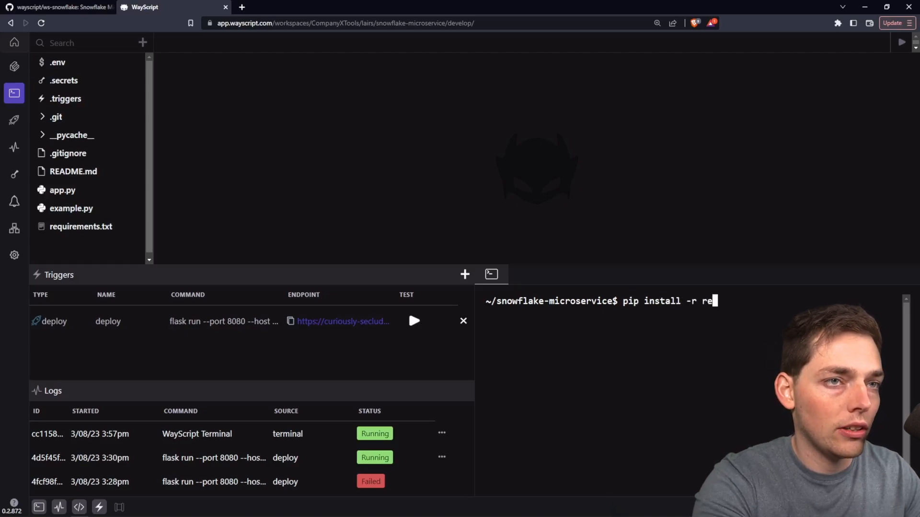
text(quirements.)
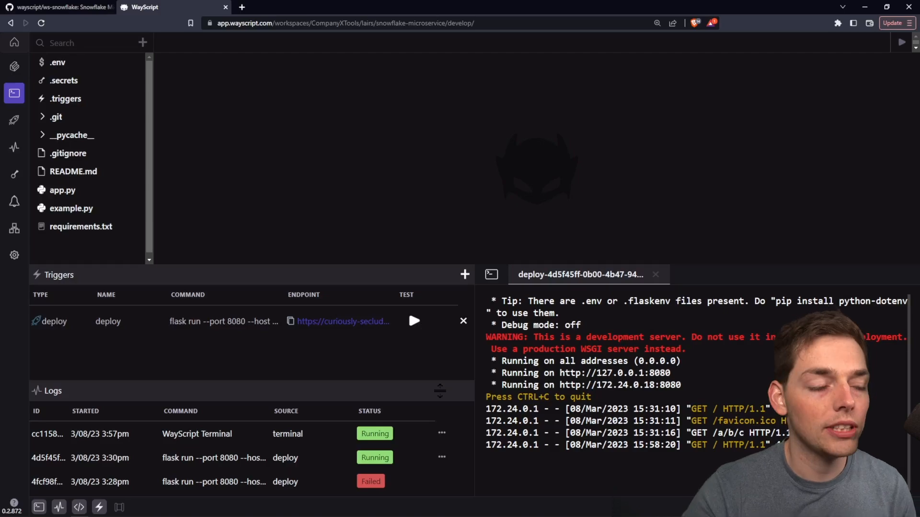
Open example.py from the file tree in the editor.
click(72, 209)
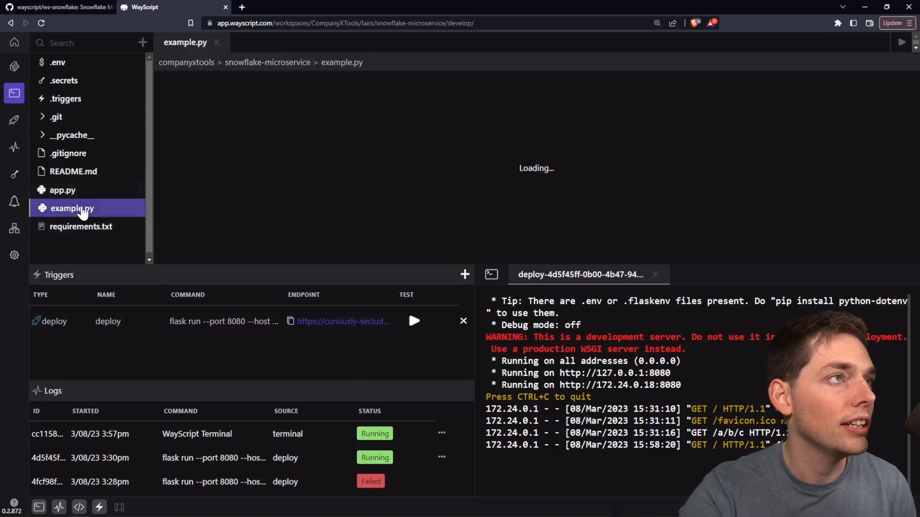
click(72, 208)
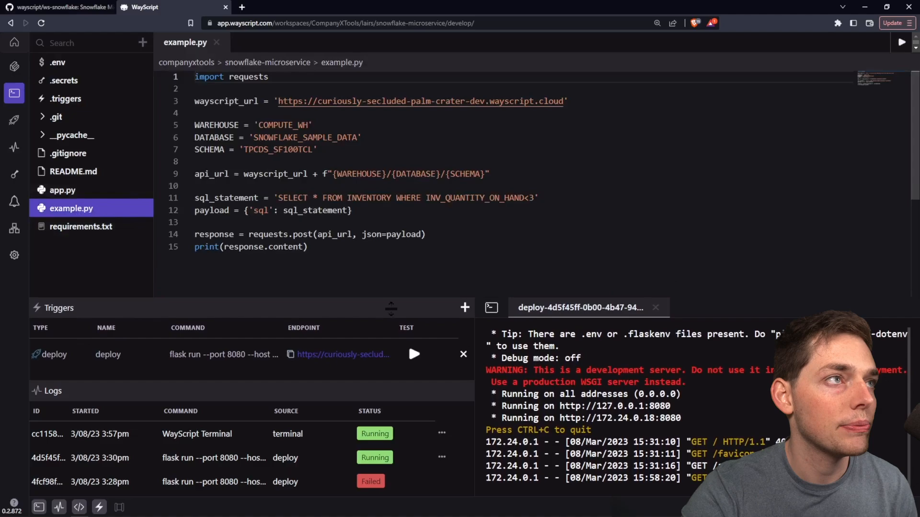